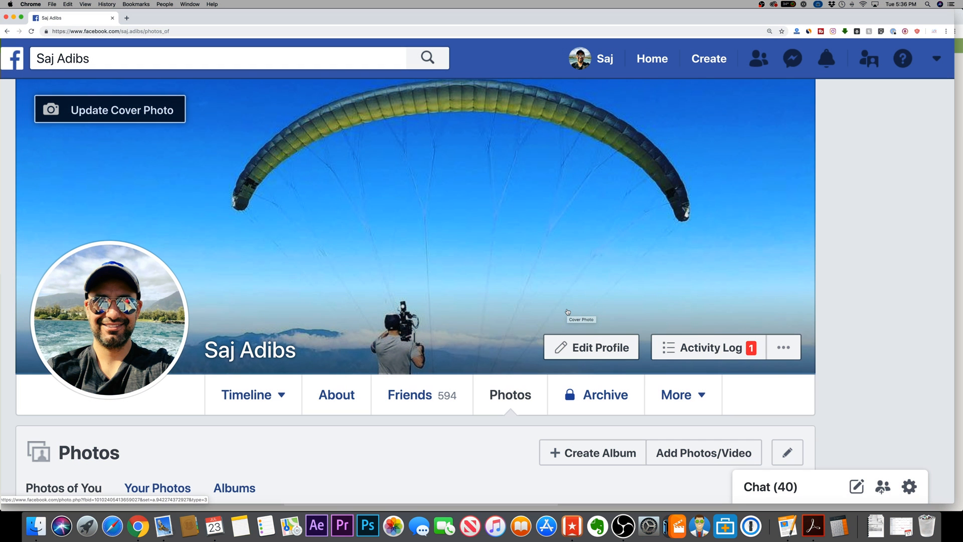
pyautogui.moveTo(276, 265)
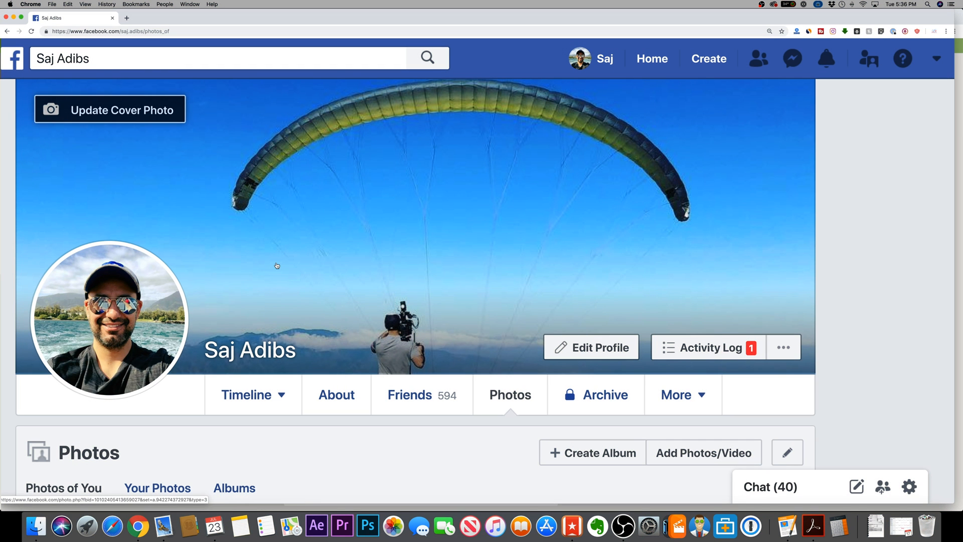
pyautogui.moveTo(276, 266)
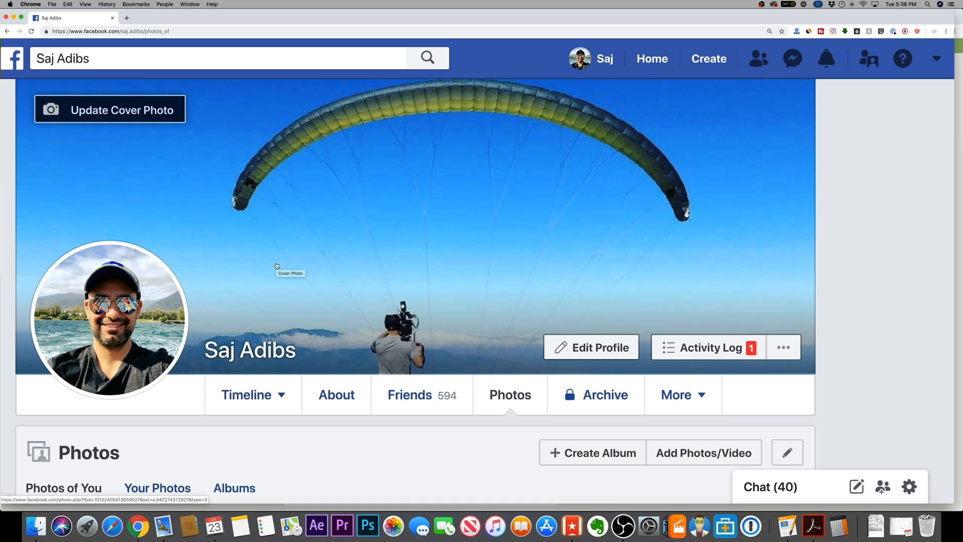
pyautogui.moveTo(277, 265)
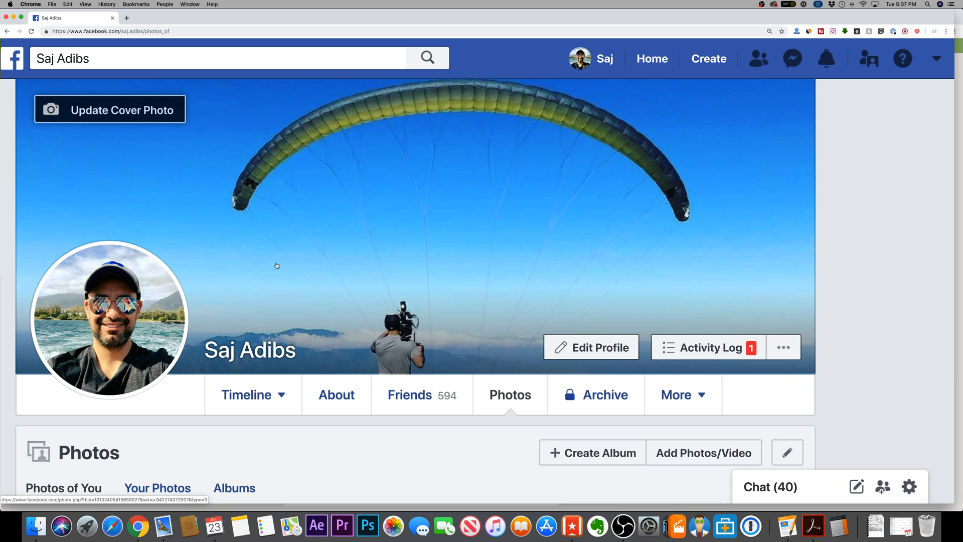
pyautogui.moveTo(91, 159)
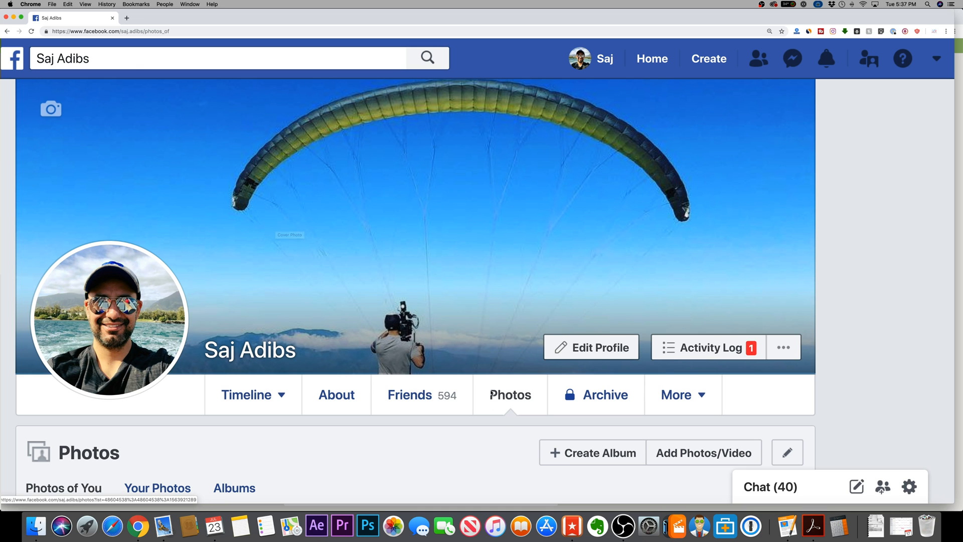
# Step: Open the asparagus photo's audience options and go to its April 7, 2017 post
pyautogui.scroll(-3)
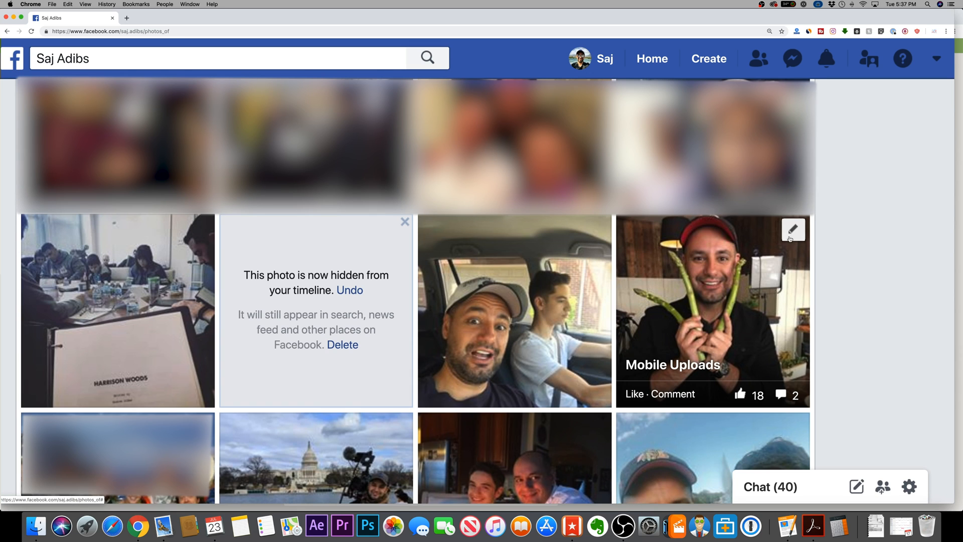
pyautogui.moveTo(741, 261)
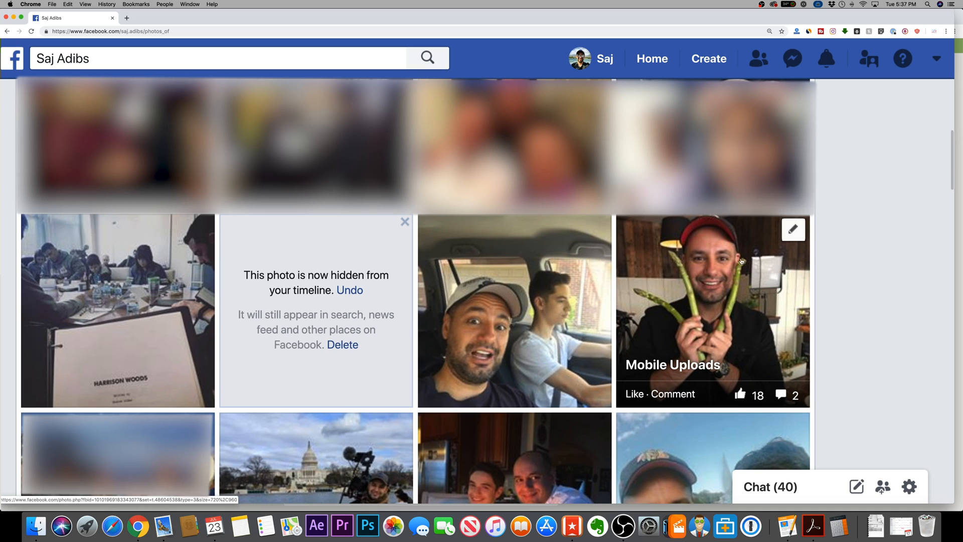
pyautogui.moveTo(799, 241)
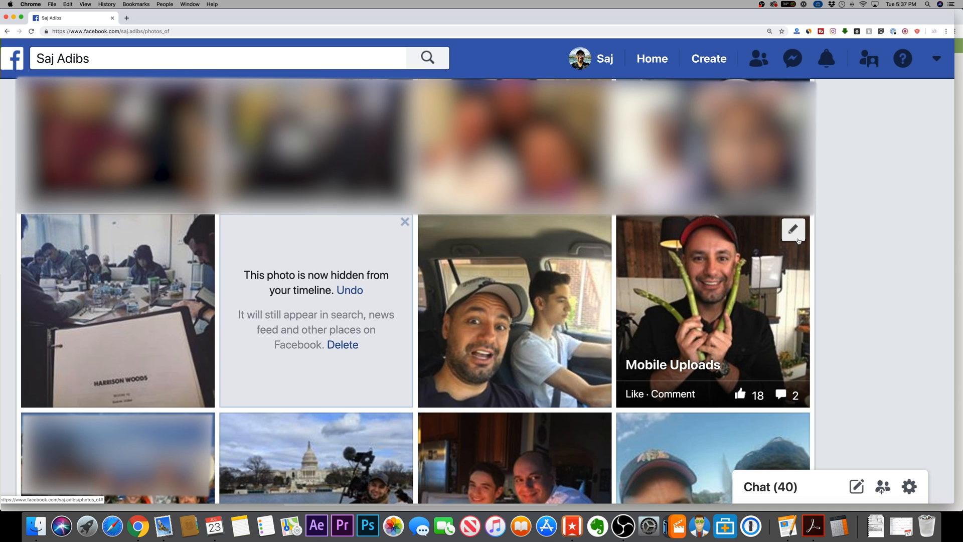
pyautogui.click(794, 230)
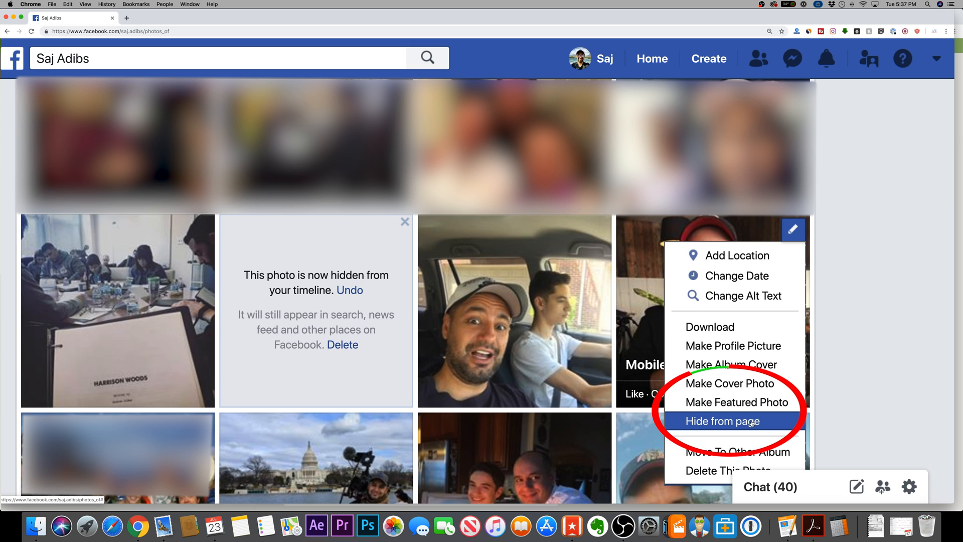
pyautogui.click(722, 421)
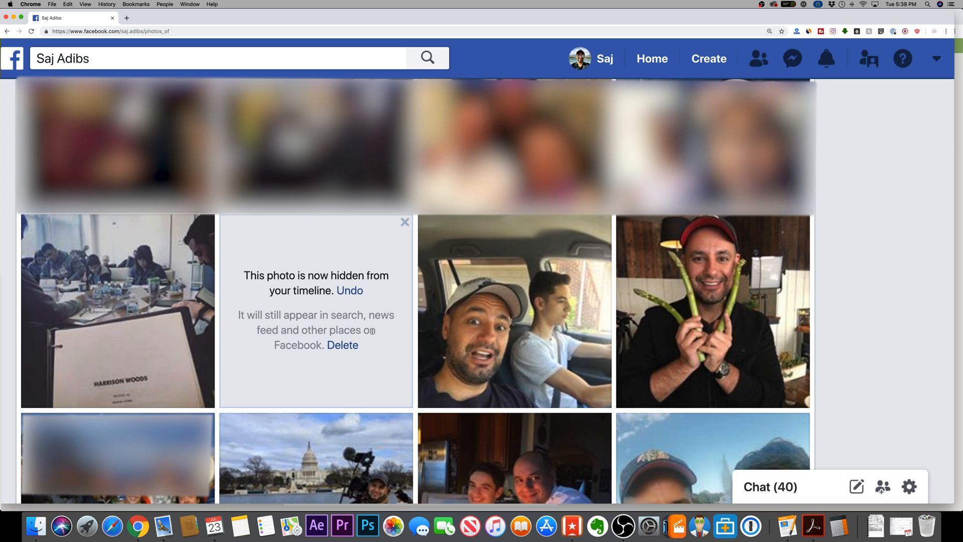
pyautogui.moveTo(784, 273)
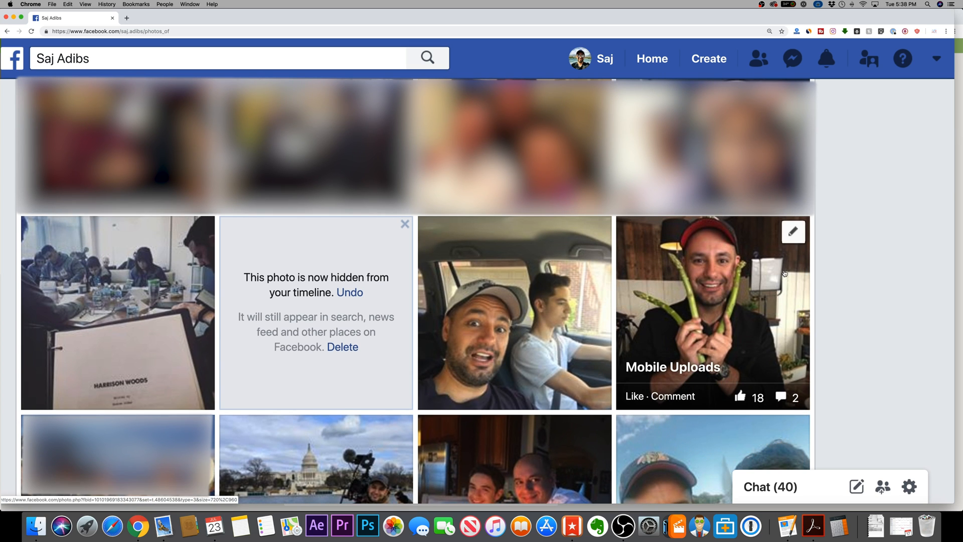
pyautogui.moveTo(777, 254)
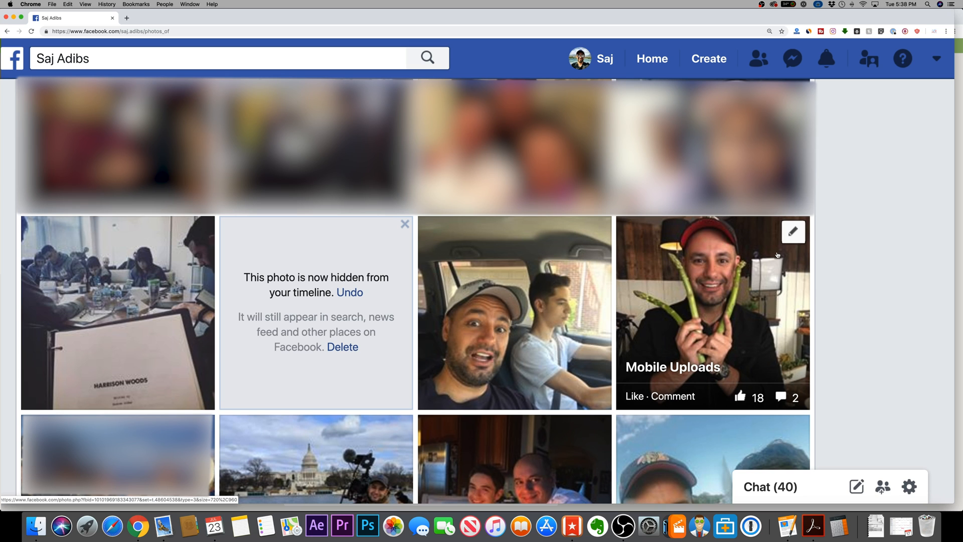
pyautogui.moveTo(690, 315)
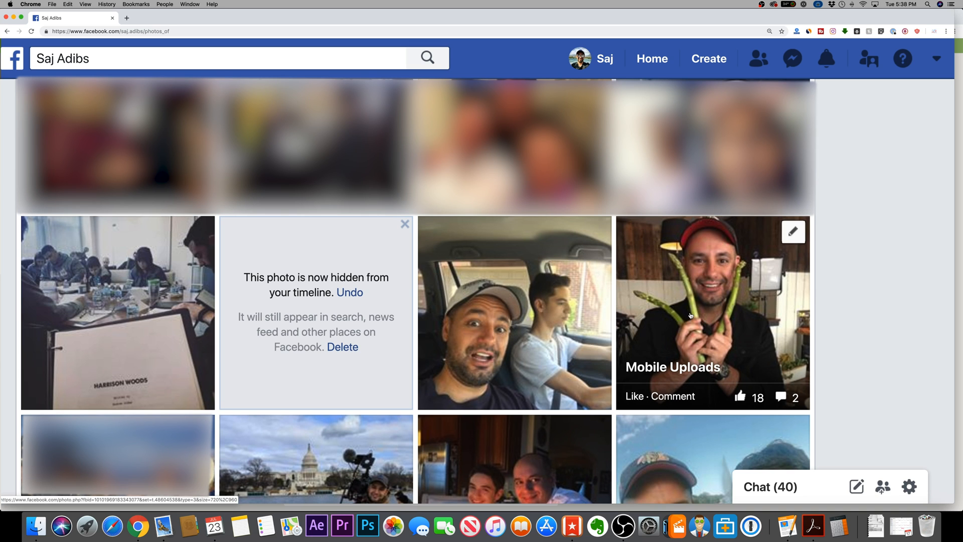
pyautogui.click(712, 312)
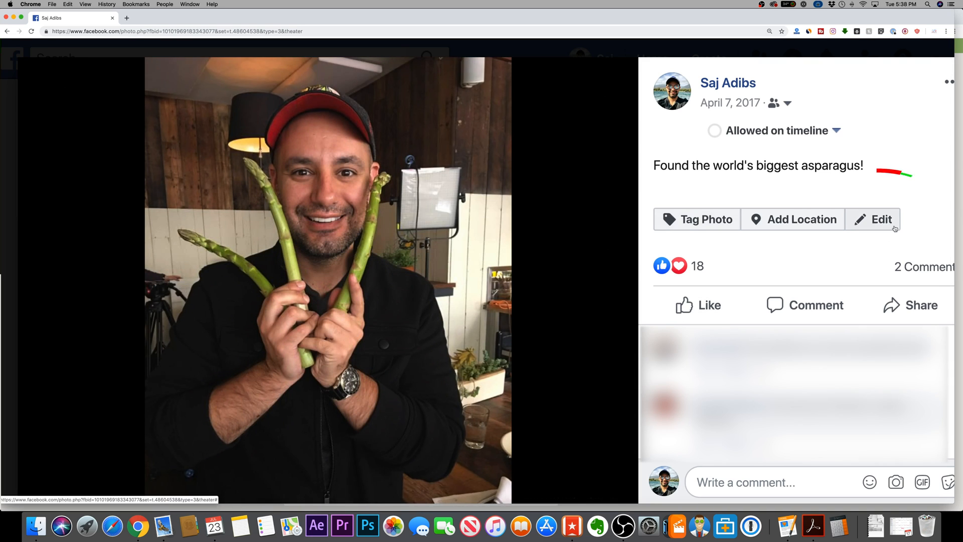
pyautogui.click(873, 219)
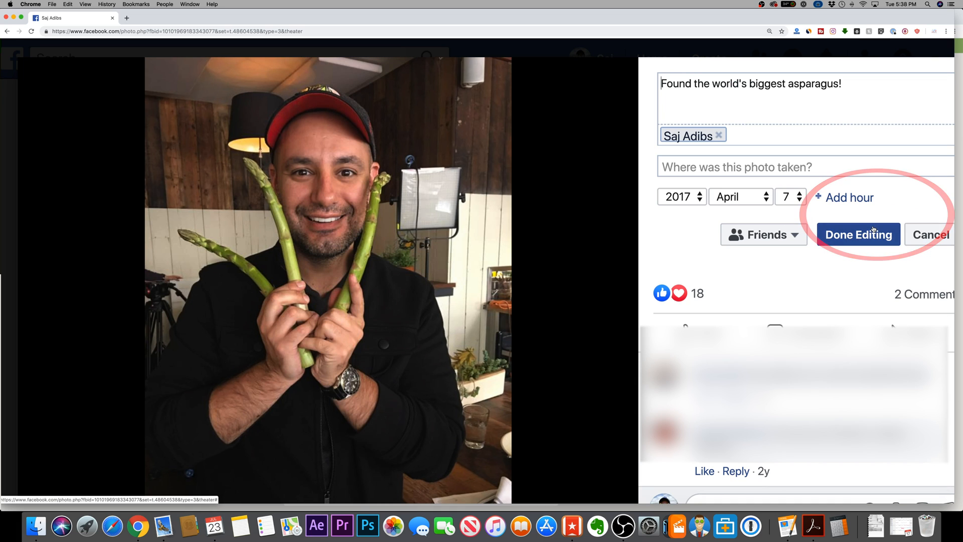
pyautogui.click(764, 234)
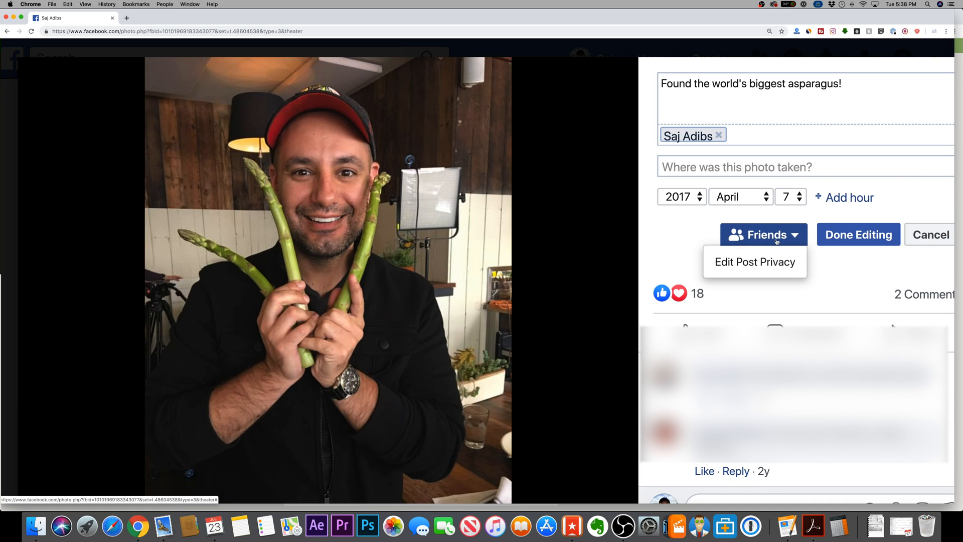
pyautogui.moveTo(764, 235)
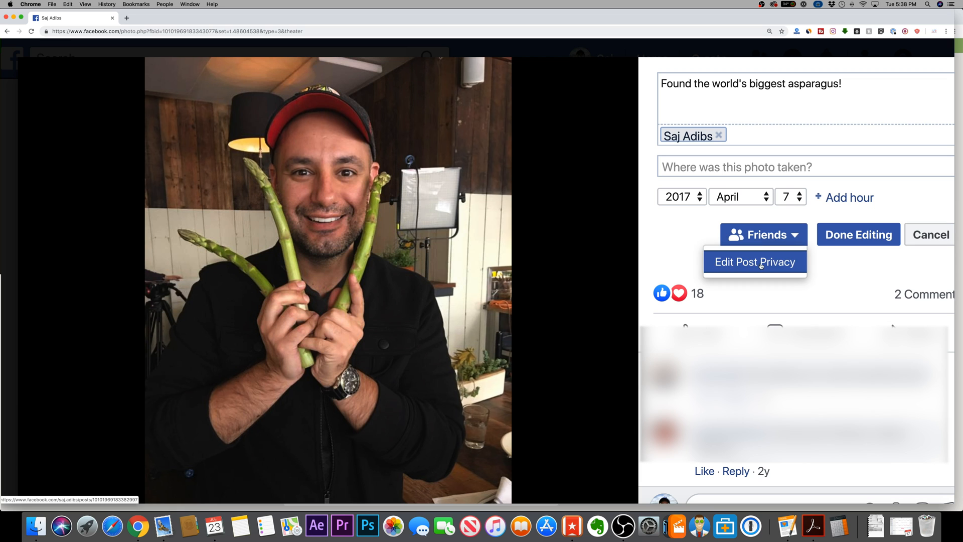
pyautogui.click(858, 235)
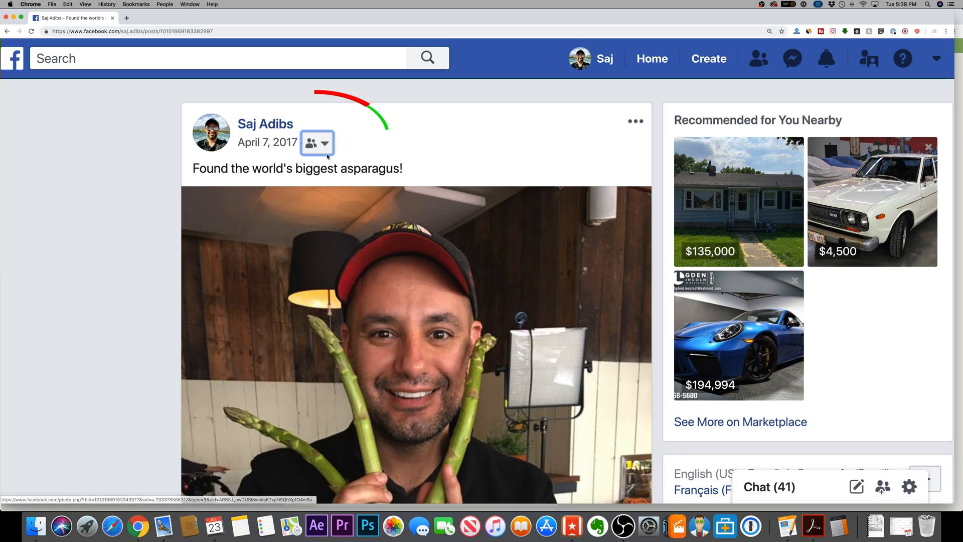
# Step: Set the asparagus post's audience to Only me, then reopen the selector to confirm
pyautogui.click(325, 143)
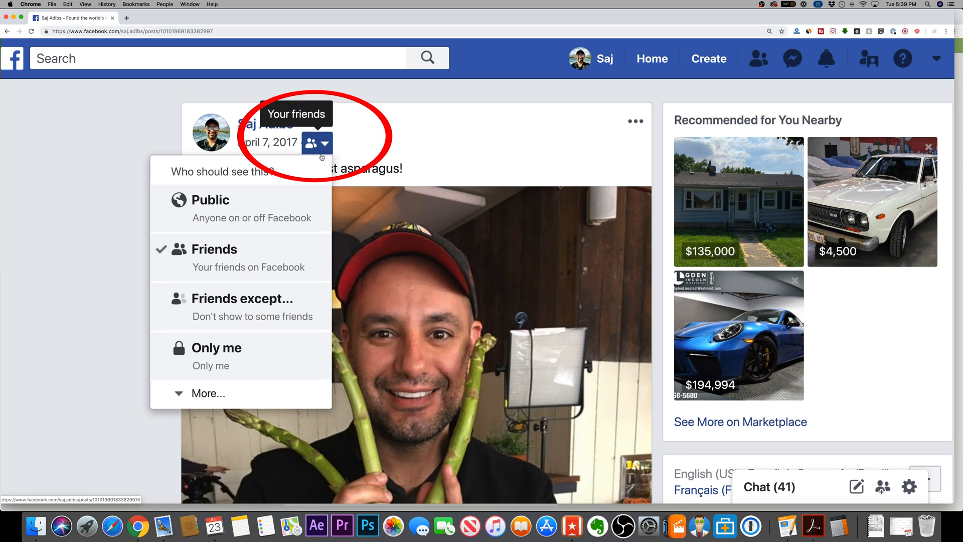
pyautogui.click(216, 347)
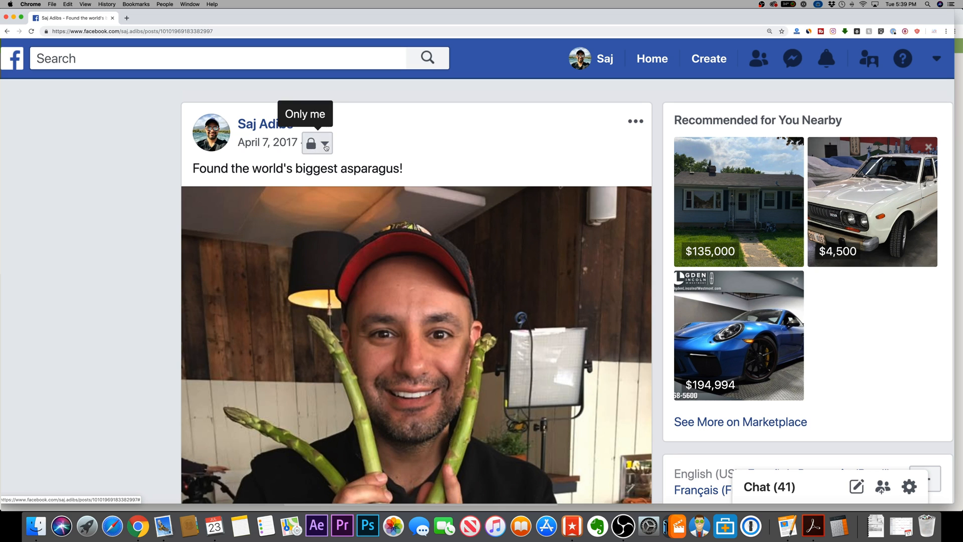
pyautogui.moveTo(282, 123)
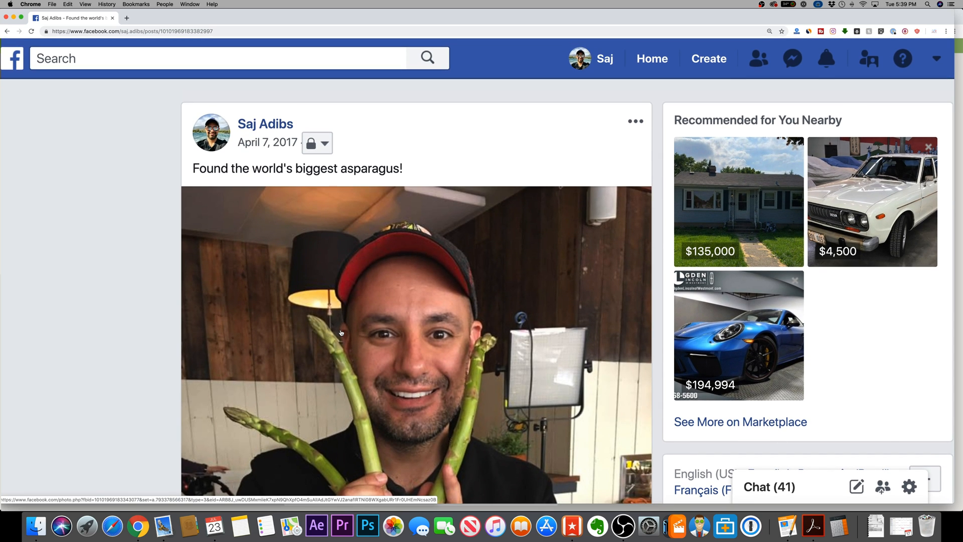
pyautogui.click(326, 142)
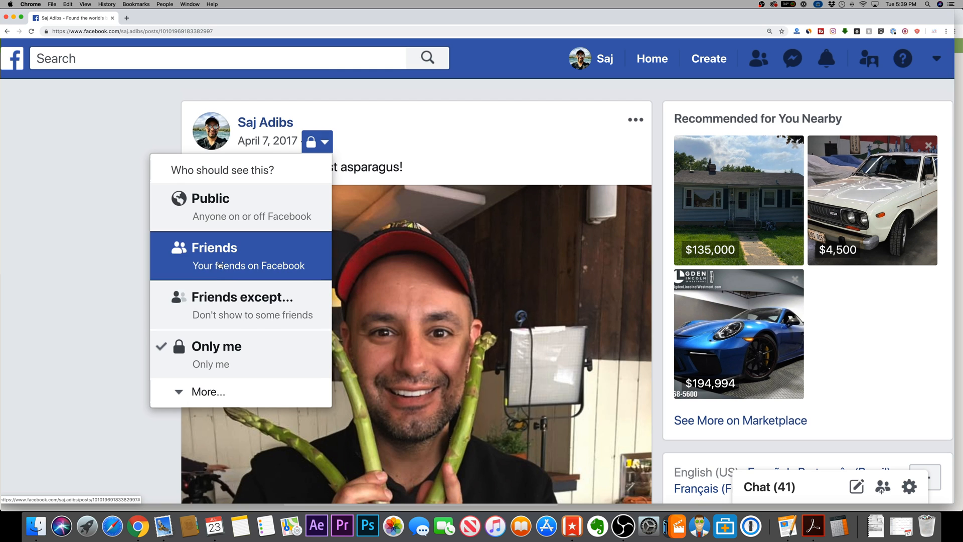
pyautogui.click(214, 256)
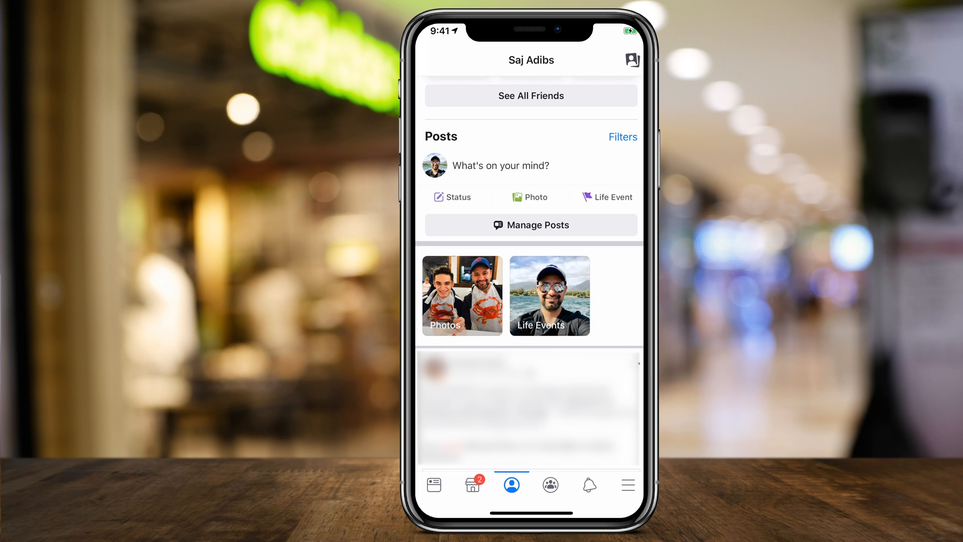
# Step: Open the boat photo from profile Photos and set the Lobster fishing post to Only me
pyautogui.click(462, 295)
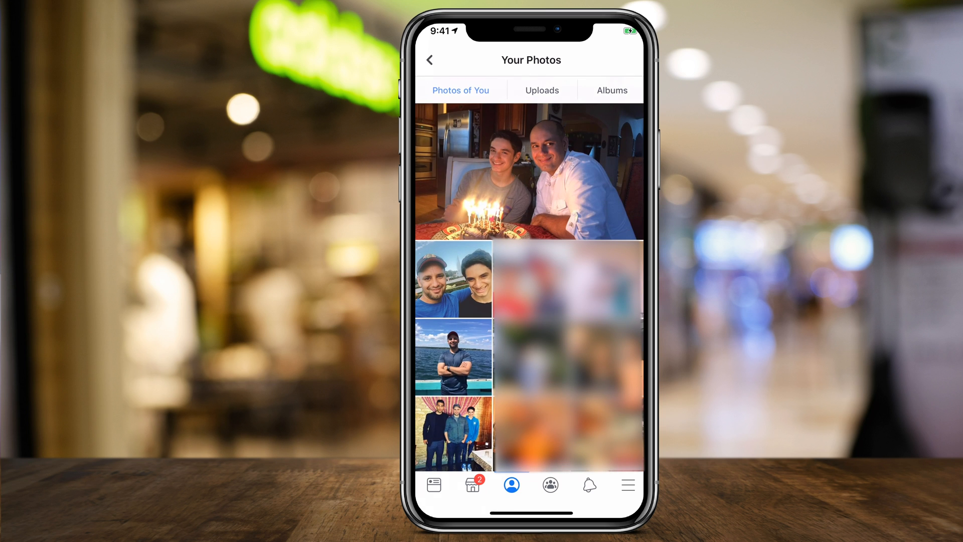
pyautogui.click(454, 355)
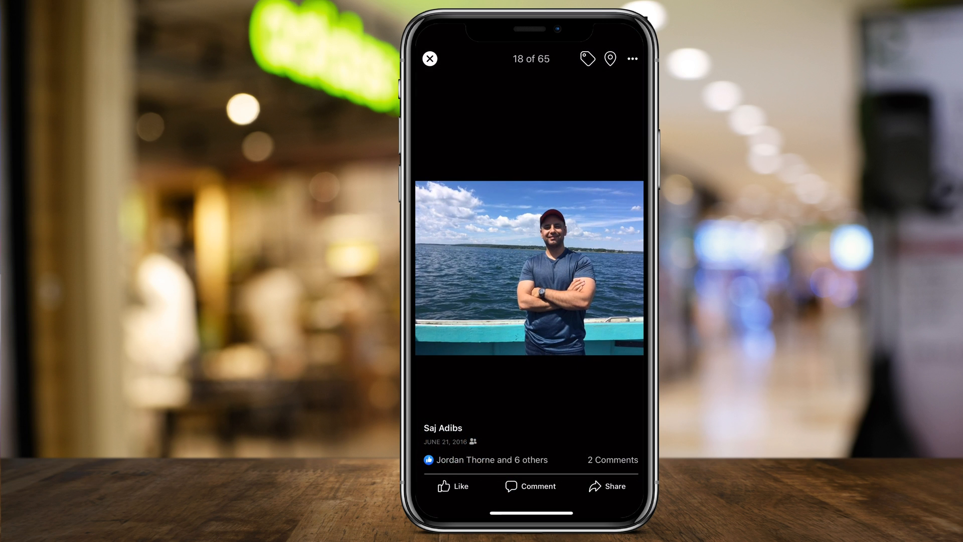
pyautogui.click(632, 58)
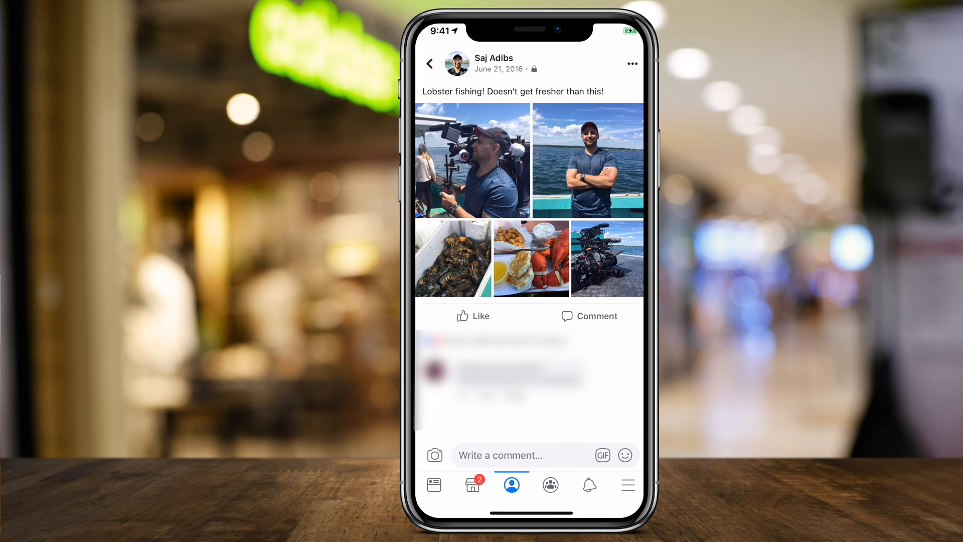
pyautogui.click(533, 69)
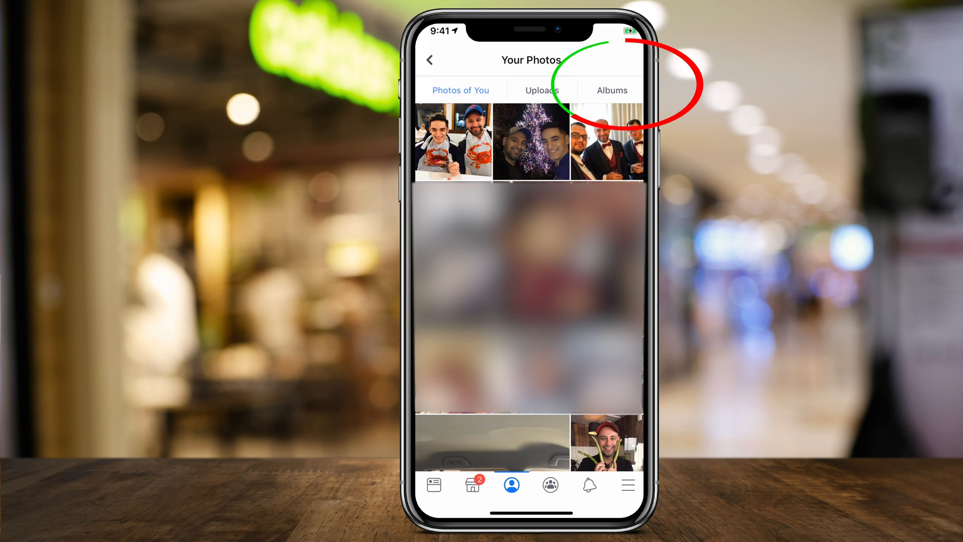
# Step: Edit the Behind the scenes album, set its privacy to Only me, and save
pyautogui.click(611, 90)
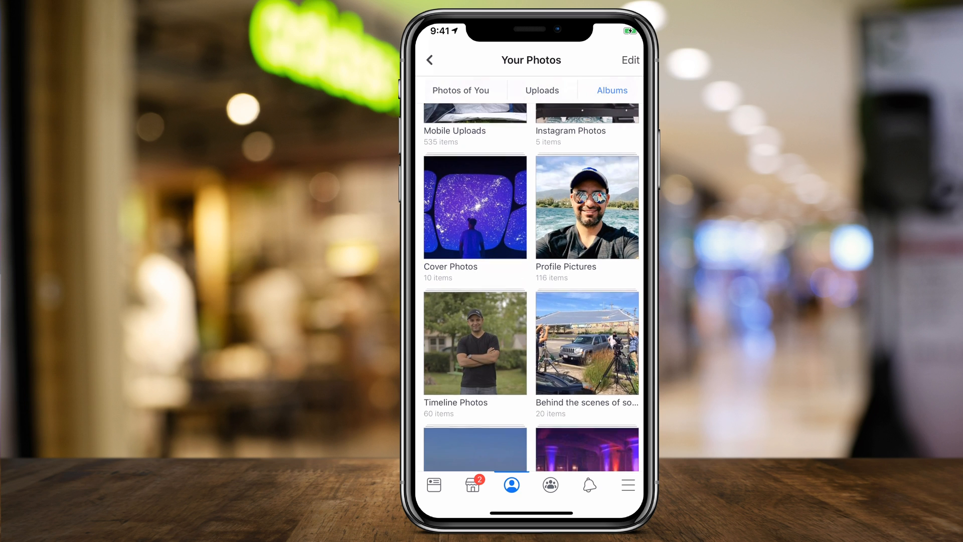
pyautogui.click(586, 343)
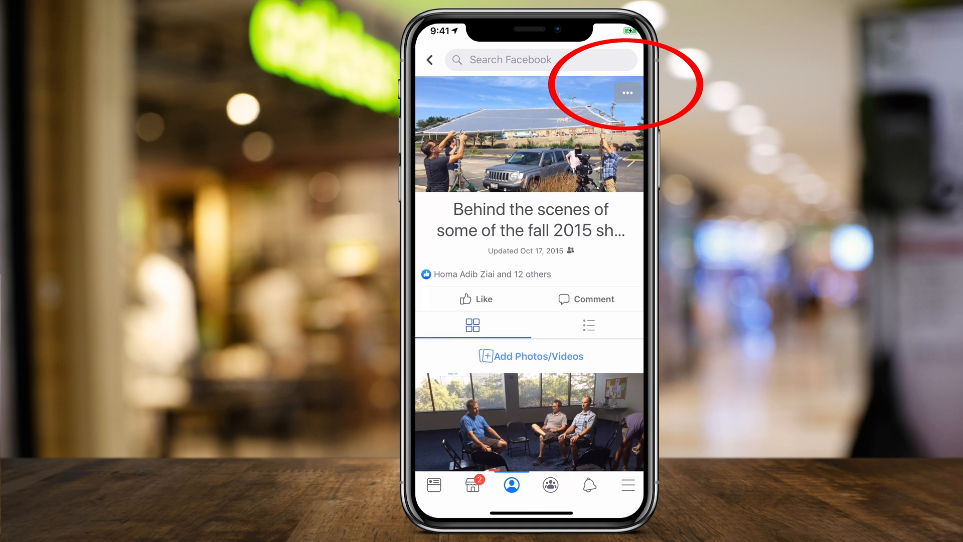
pyautogui.click(627, 93)
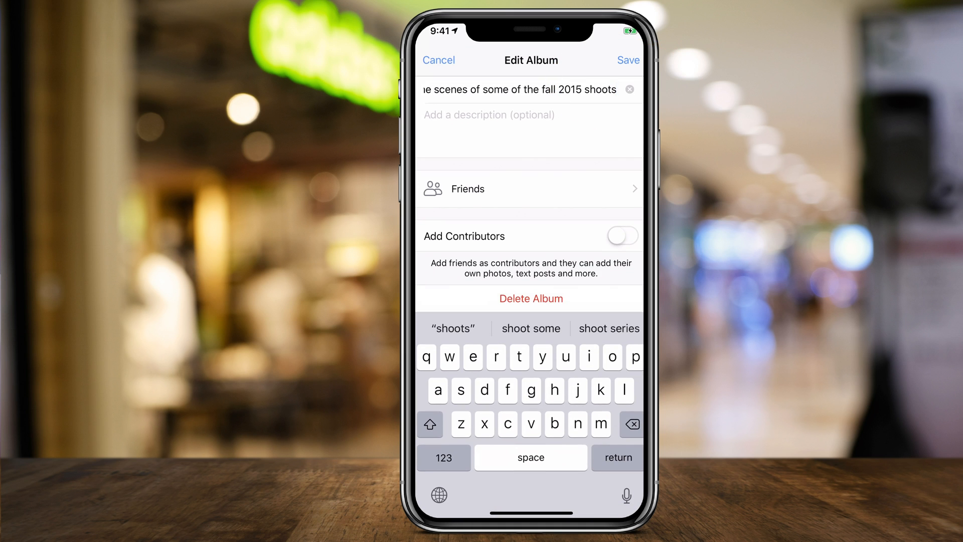
pyautogui.click(529, 189)
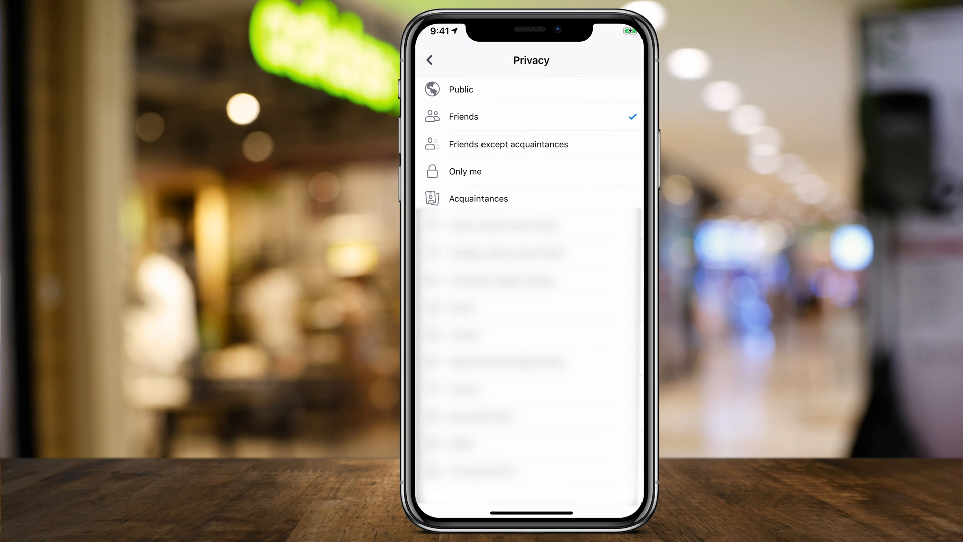
pyautogui.click(466, 171)
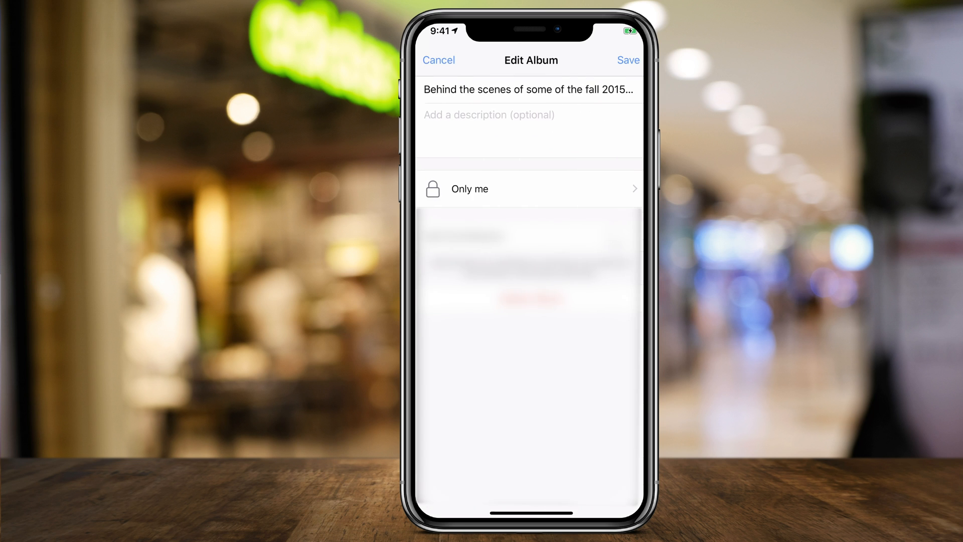
pyautogui.click(528, 89)
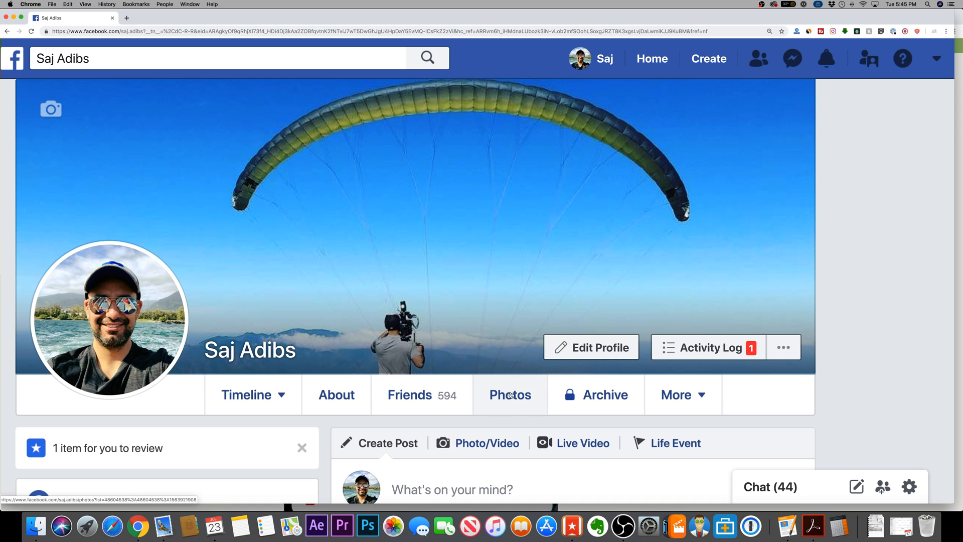
# Step: From Photos > Albums, edit the Behind the scenes album and show its Friends privacy list
pyautogui.click(509, 395)
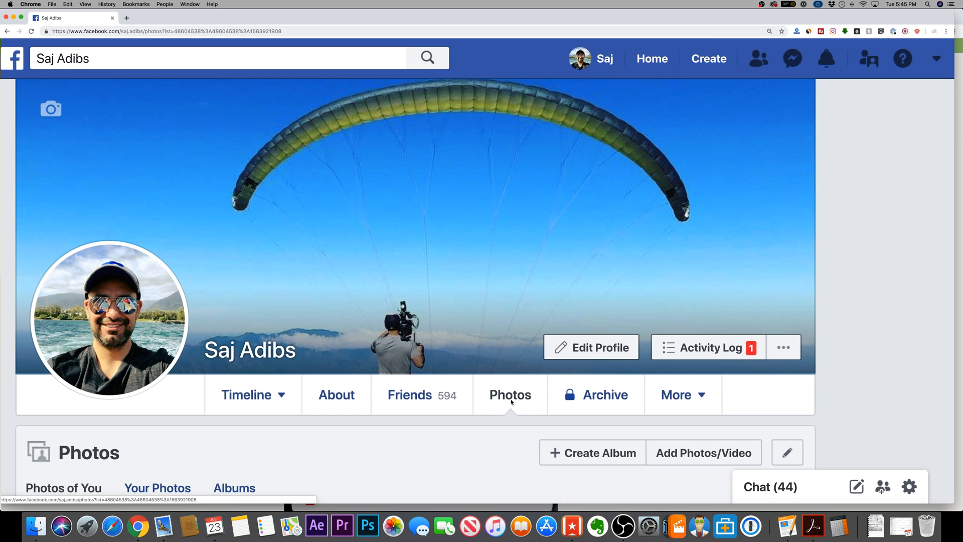
pyautogui.click(234, 487)
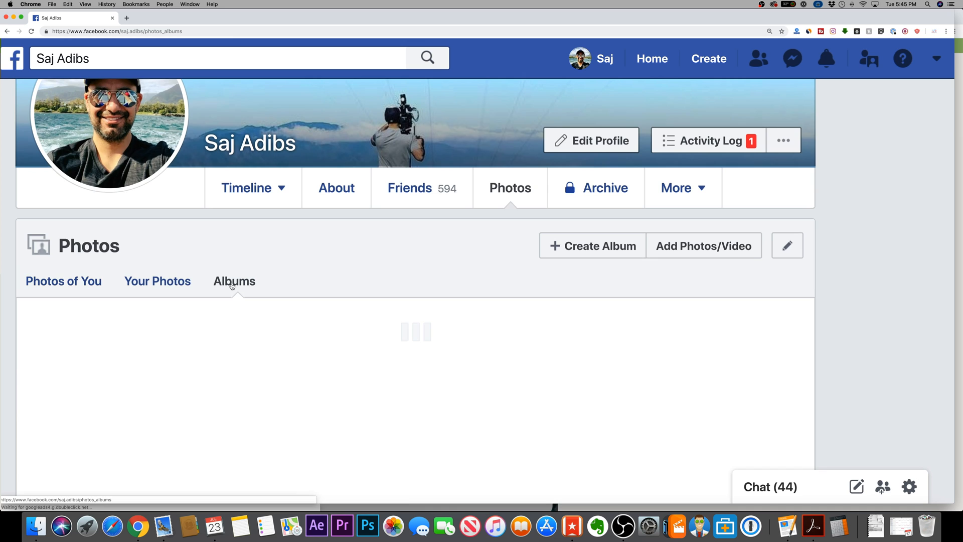
pyautogui.scroll(-3)
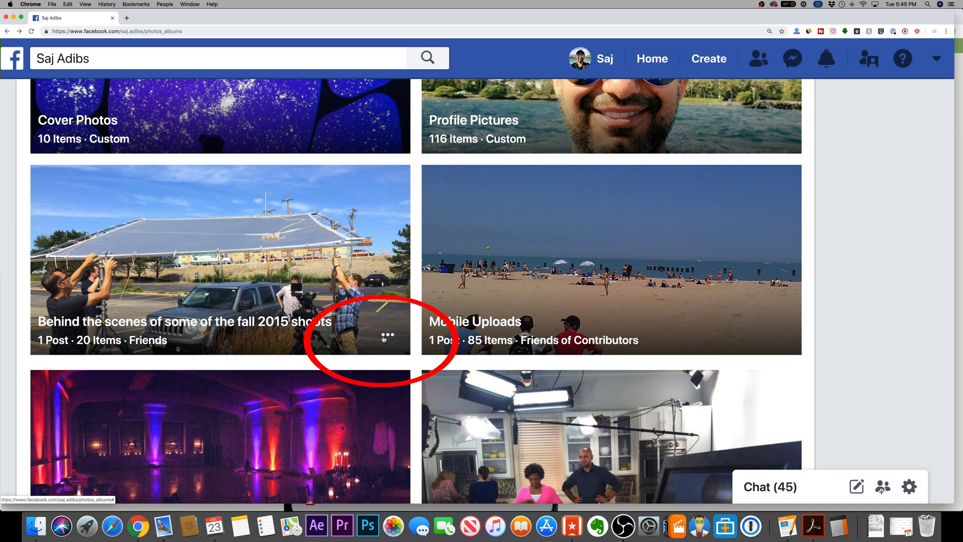
pyautogui.click(388, 337)
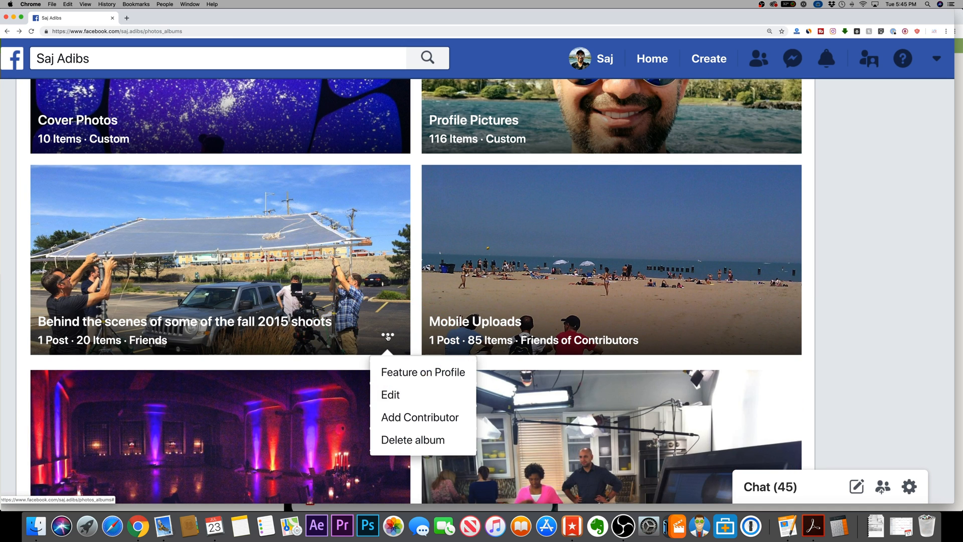
pyautogui.click(391, 394)
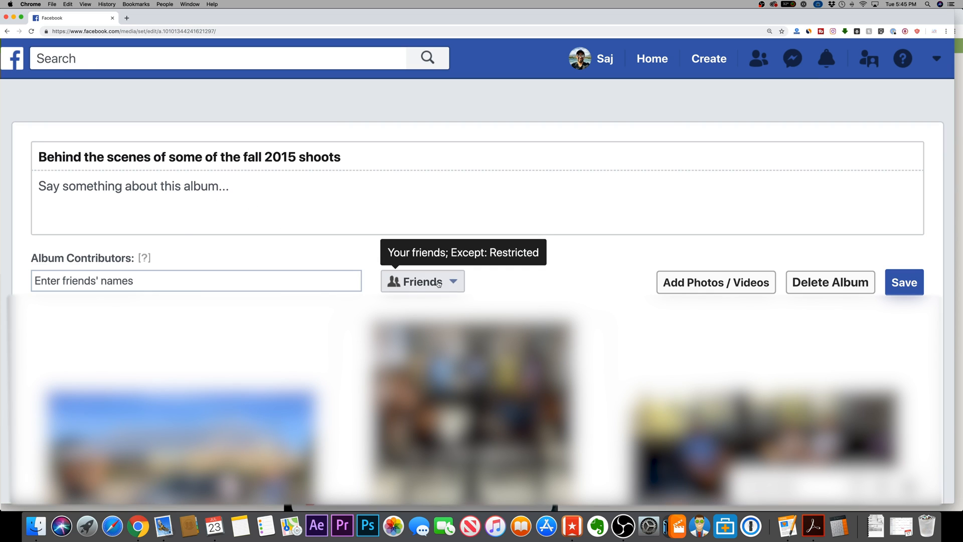
pyautogui.click(421, 282)
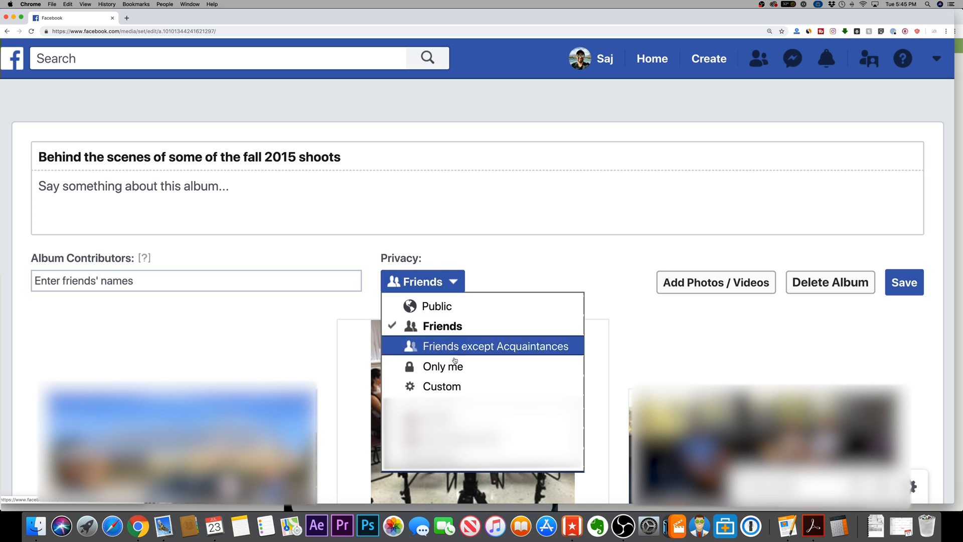
pyautogui.moveTo(443, 367)
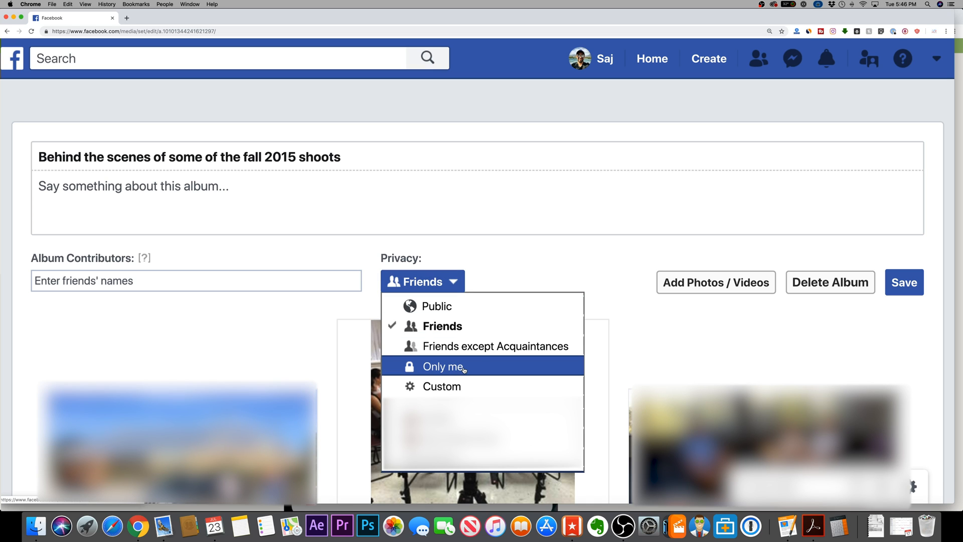
pyautogui.moveTo(441, 387)
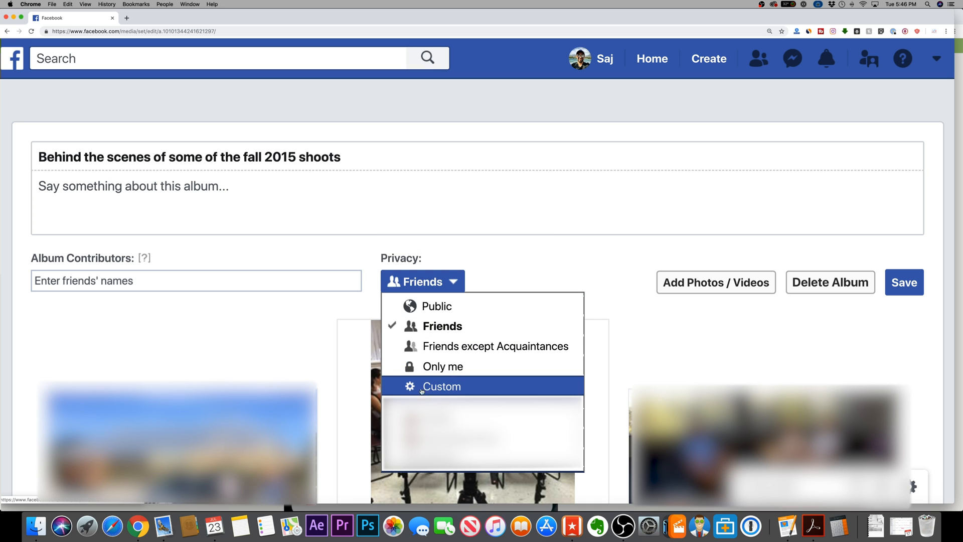
pyautogui.moveTo(437, 306)
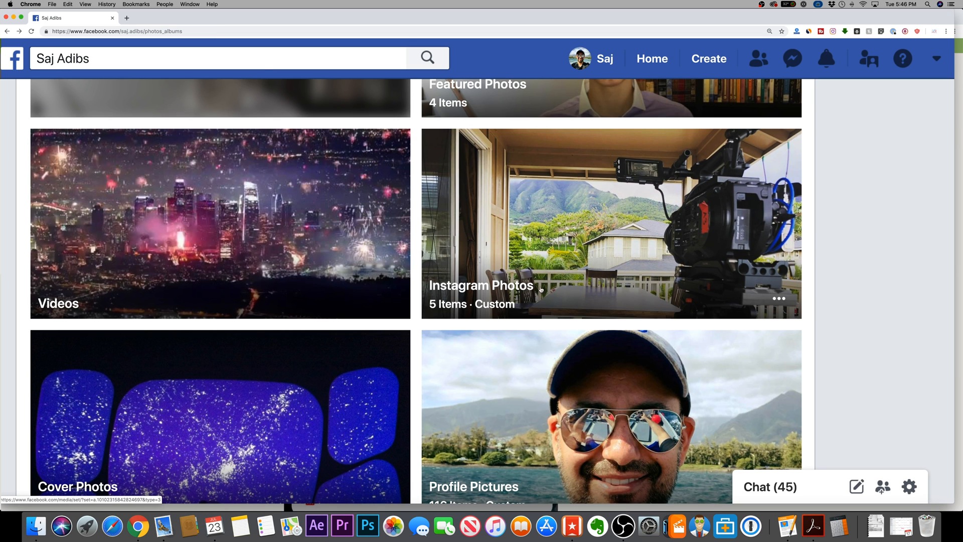
# Step: Choose Edit from the Instagram Photos album's ⋯ menu
pyautogui.click(778, 298)
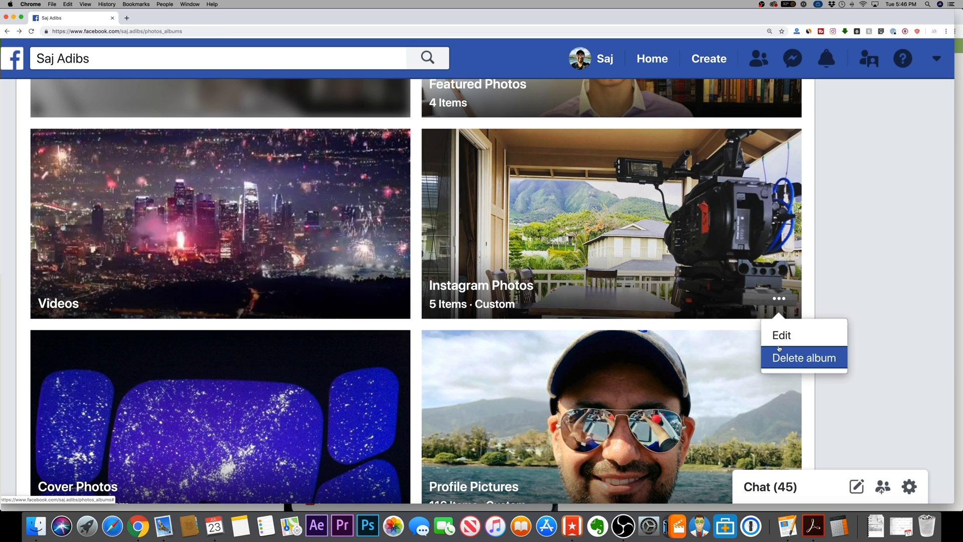
pyautogui.click(782, 335)
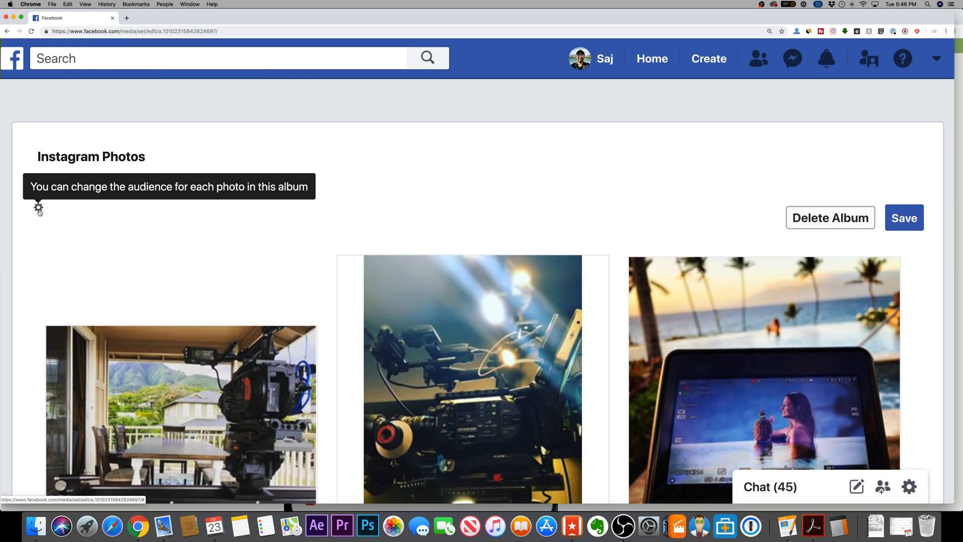
pyautogui.moveTo(68, 302)
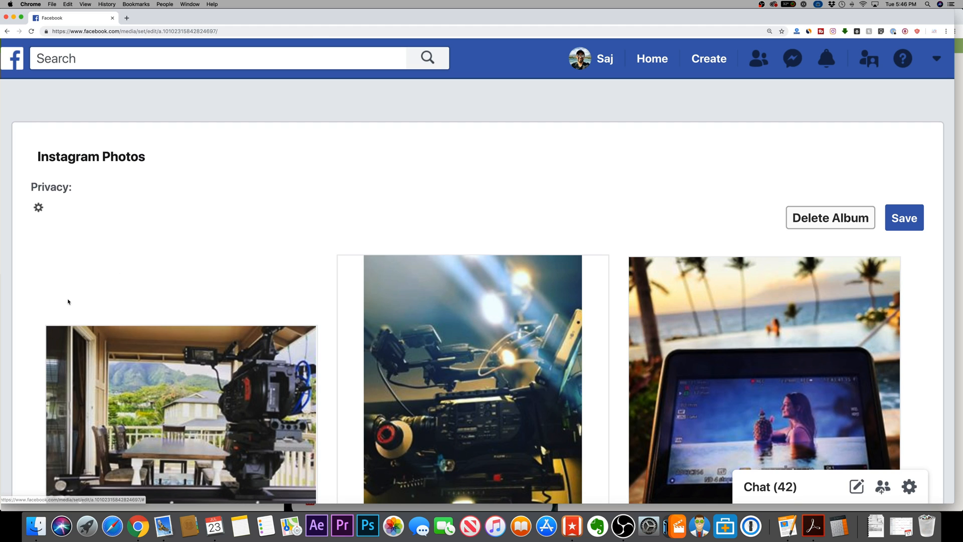
pyautogui.moveTo(193, 232)
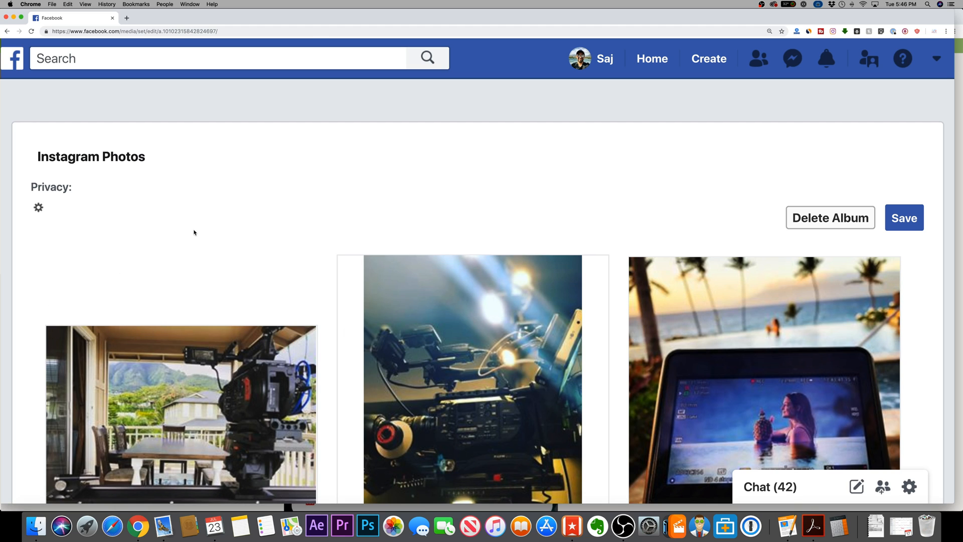
pyautogui.moveTo(340, 336)
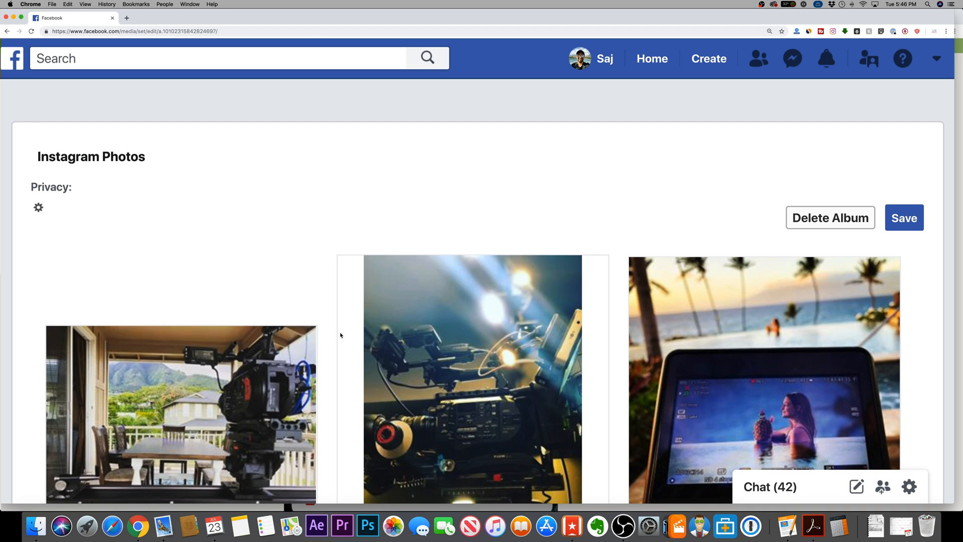
pyautogui.moveTo(241, 202)
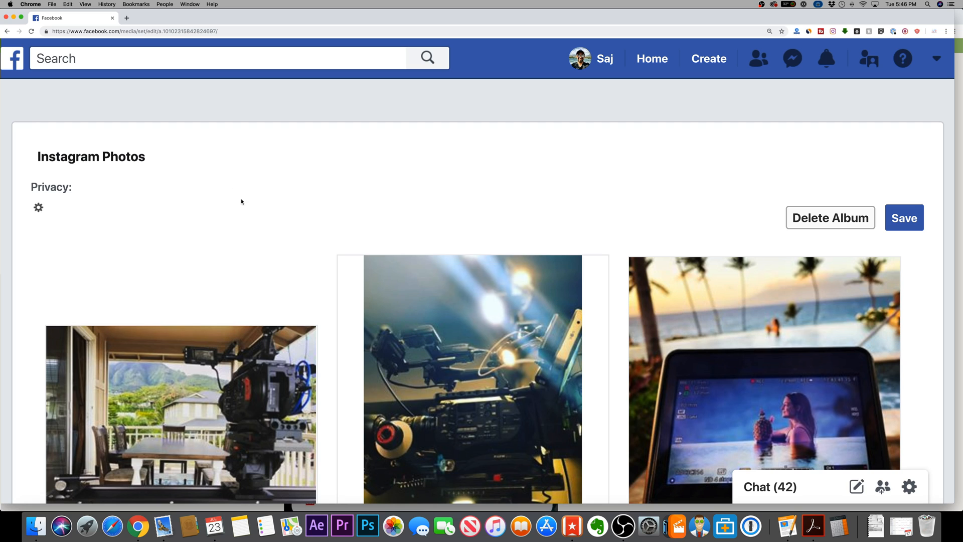
pyautogui.moveTo(244, 169)
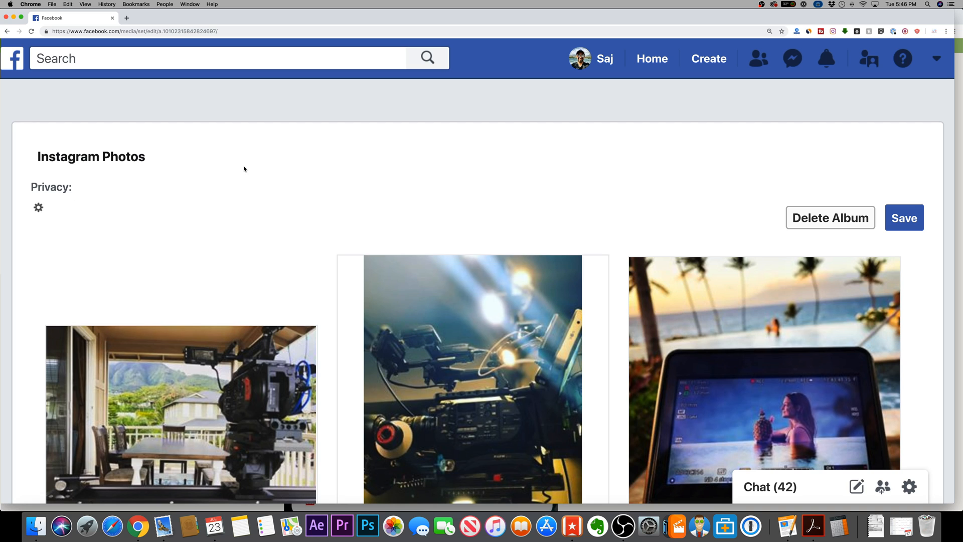
pyautogui.scroll(-3)
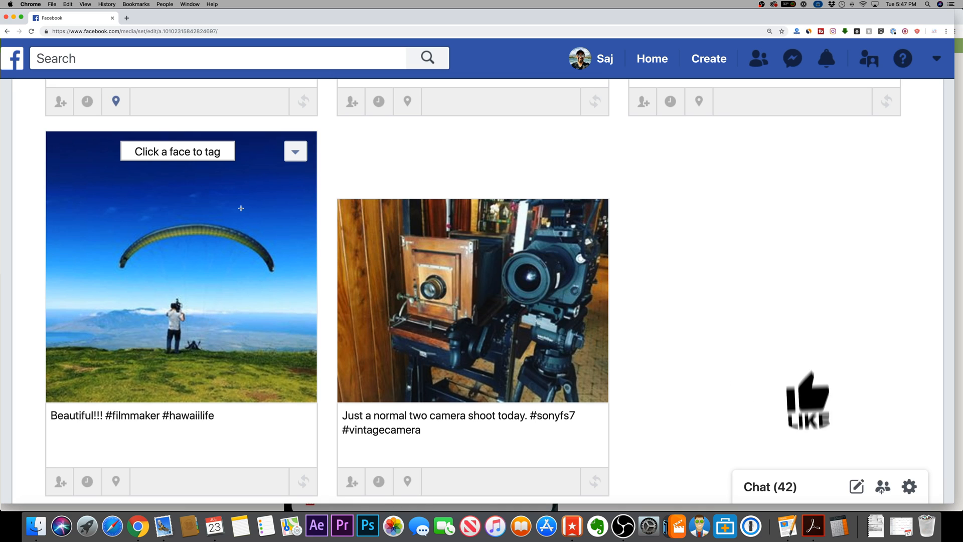
pyautogui.moveTo(829, 461)
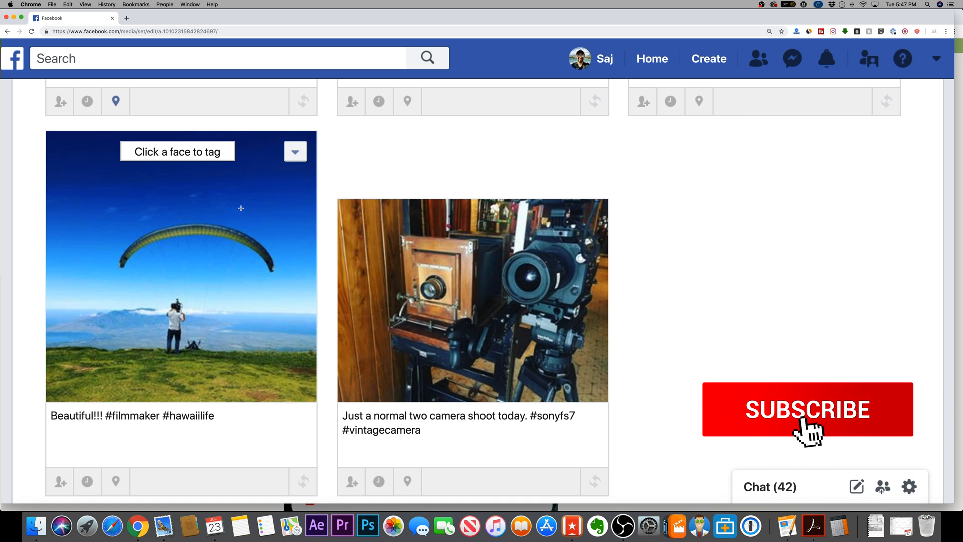
pyautogui.click(807, 410)
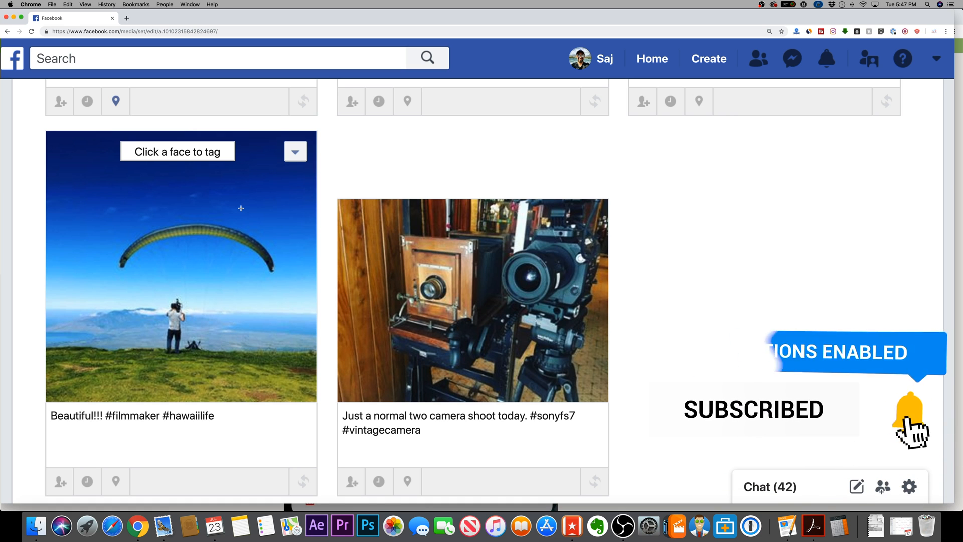